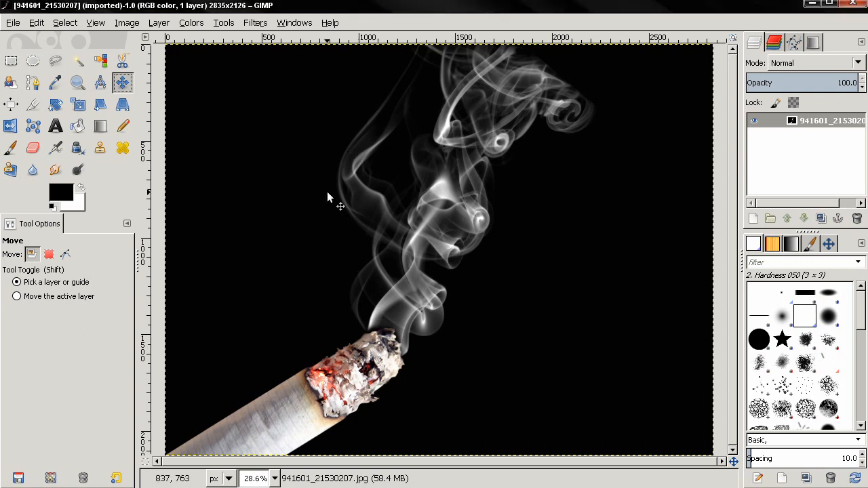
{"action": "mouse_move", "coordinate": [401, 261]}
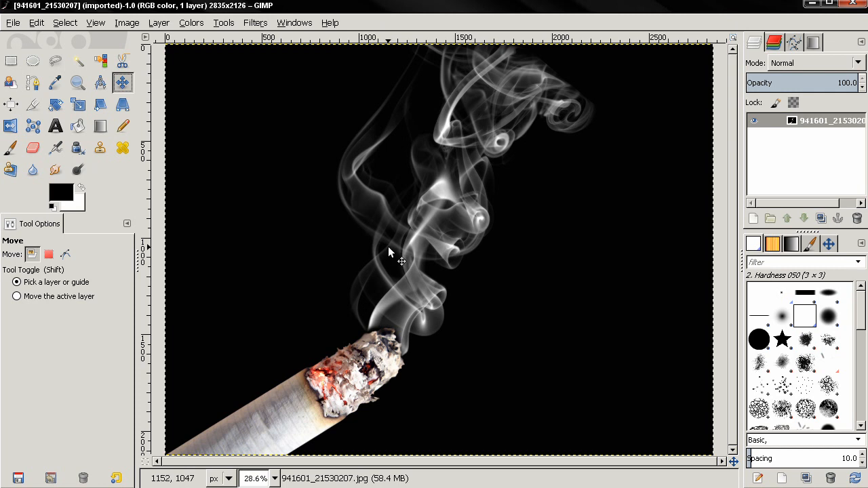
{"action": "mouse_move", "coordinate": [310, 241]}
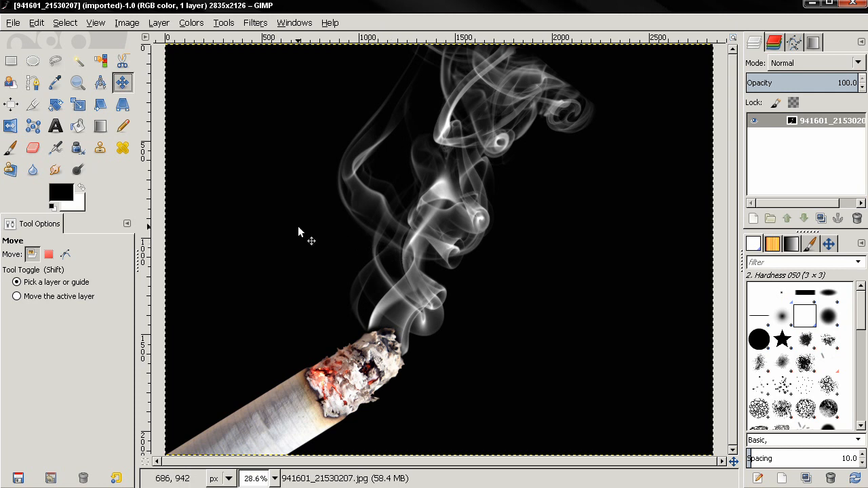
{"action": "mouse_move", "coordinate": [274, 205]}
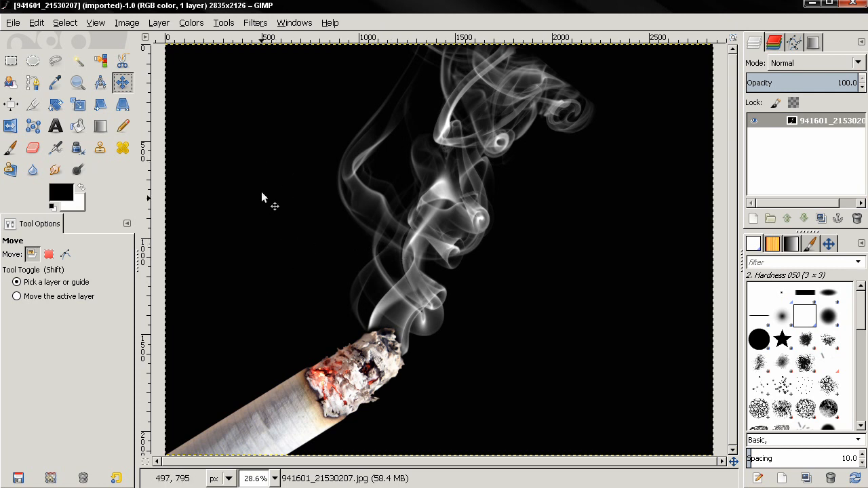
{"action": "mouse_move", "coordinate": [518, 303]}
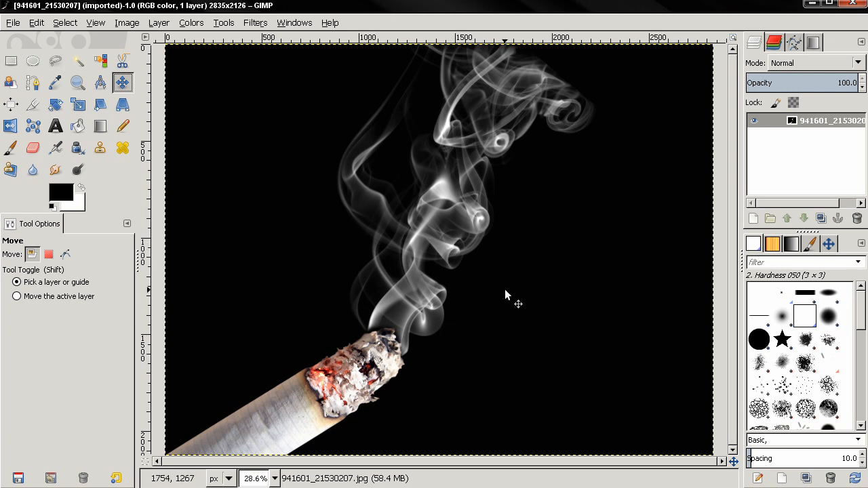
{"action": "mouse_move", "coordinate": [491, 284]}
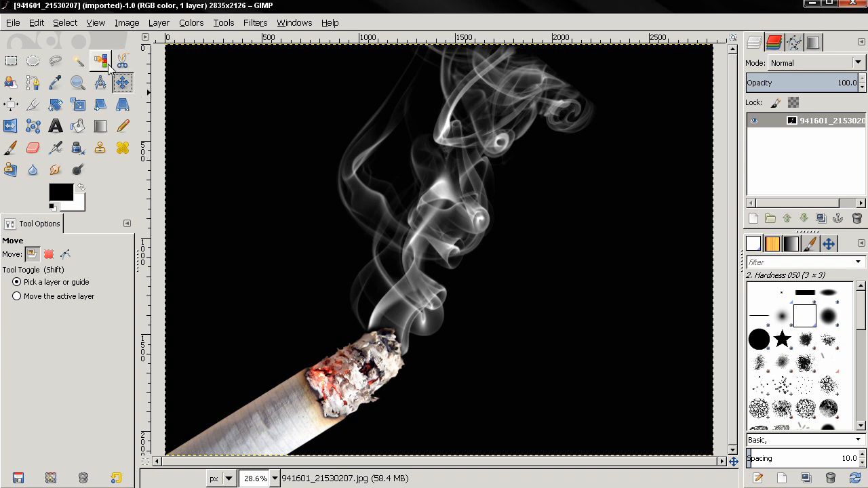
{"action": "mouse_move", "coordinate": [101, 61]}
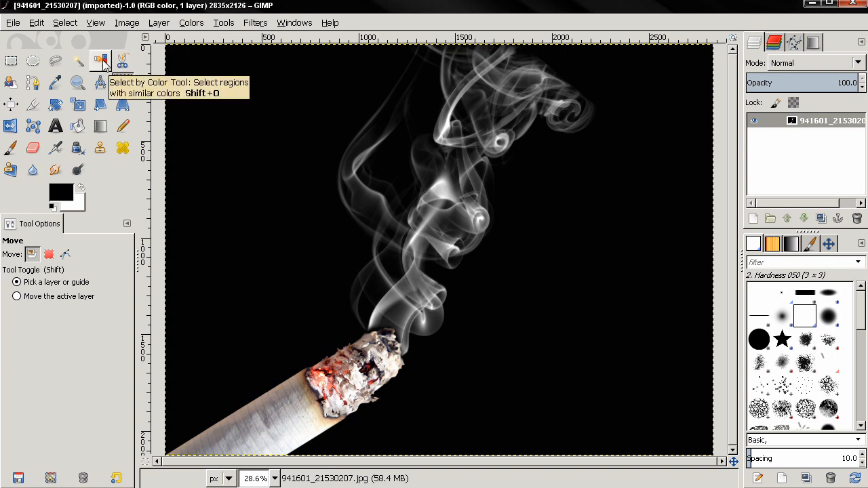
Step: Clear the colour-based selection and add a transparent layer above the smoke photo
{"action": "left_click", "coordinate": [100, 61]}
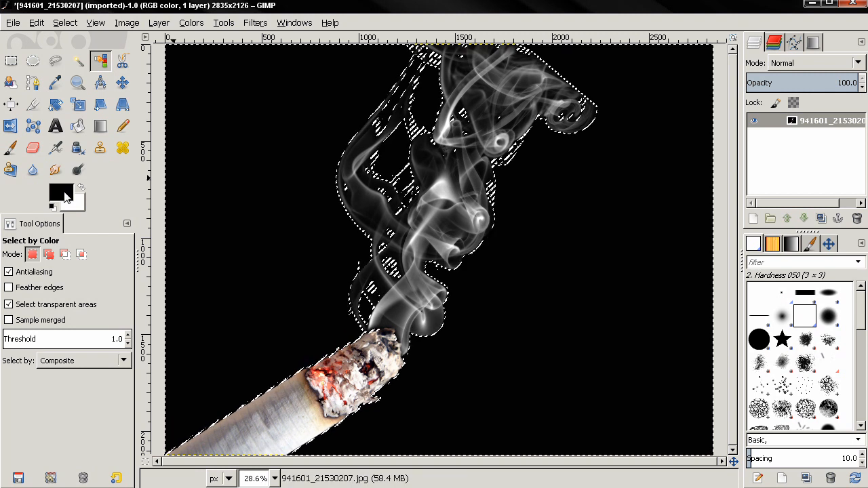
{"action": "mouse_move", "coordinate": [60, 193]}
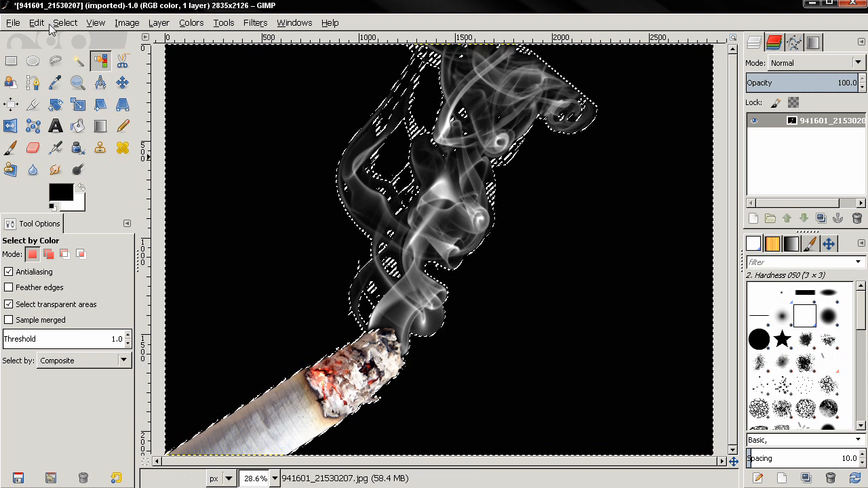
{"action": "left_click", "coordinate": [37, 22]}
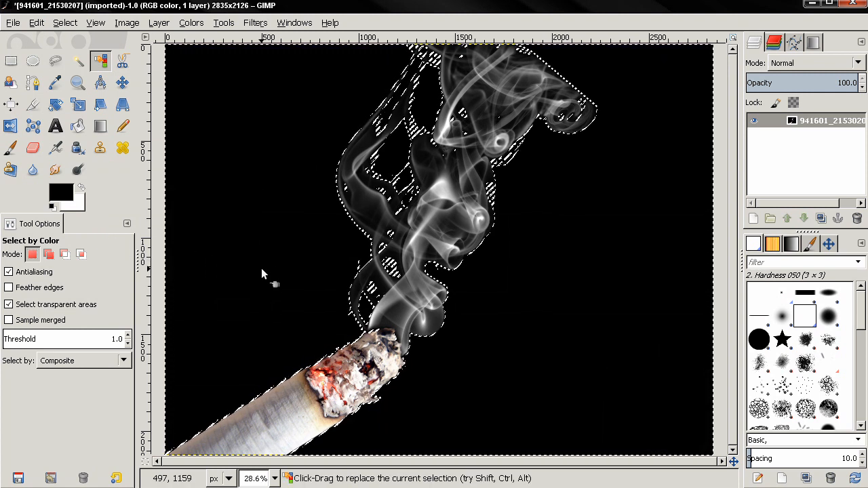
{"action": "left_click", "coordinate": [64, 23]}
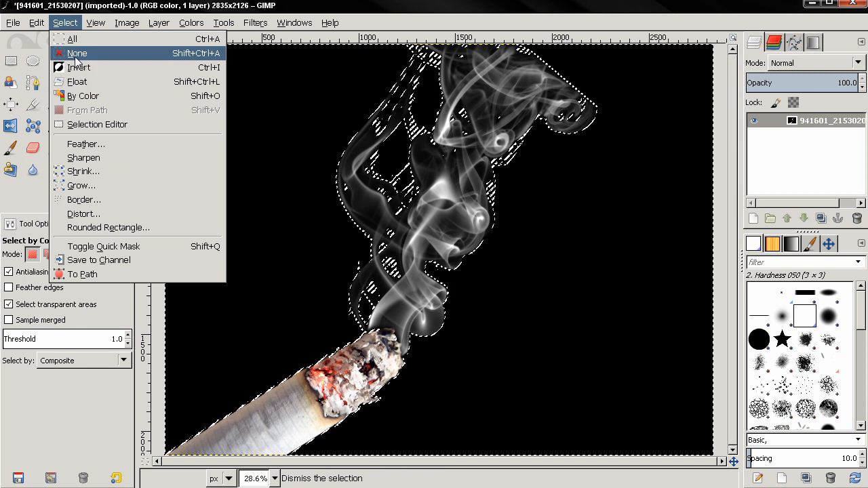
{"action": "left_click", "coordinate": [76, 53]}
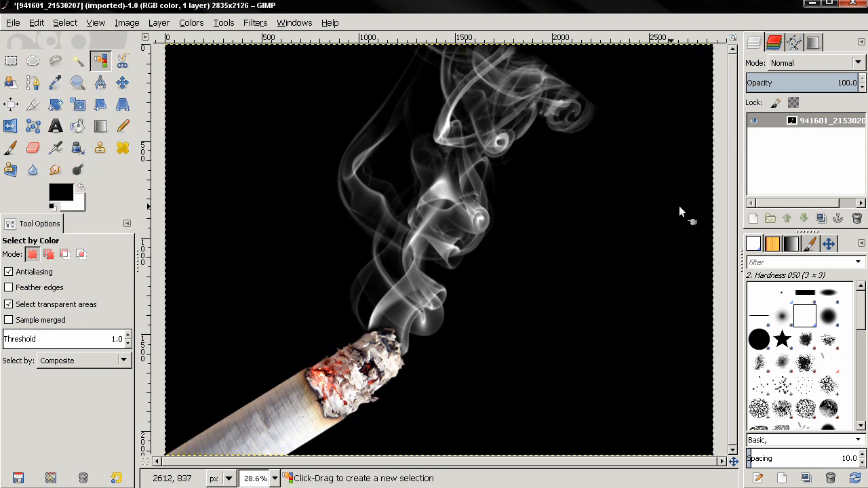
{"action": "left_click", "coordinate": [753, 218]}
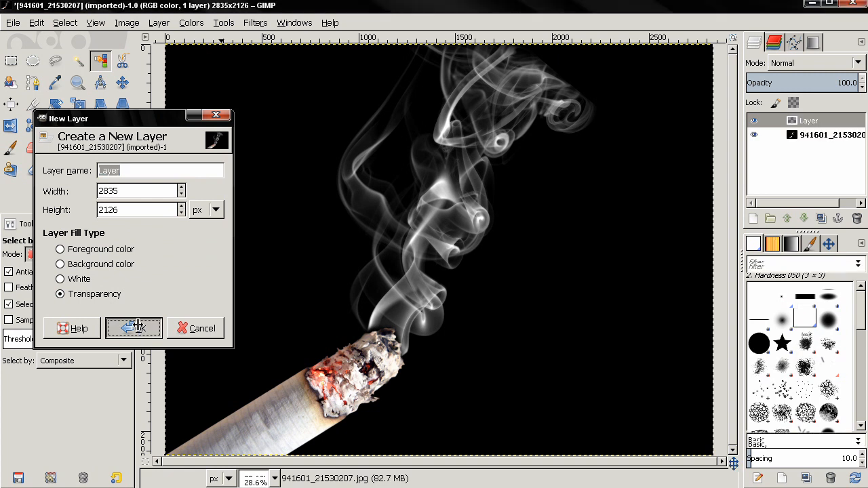
{"action": "left_click", "coordinate": [139, 328]}
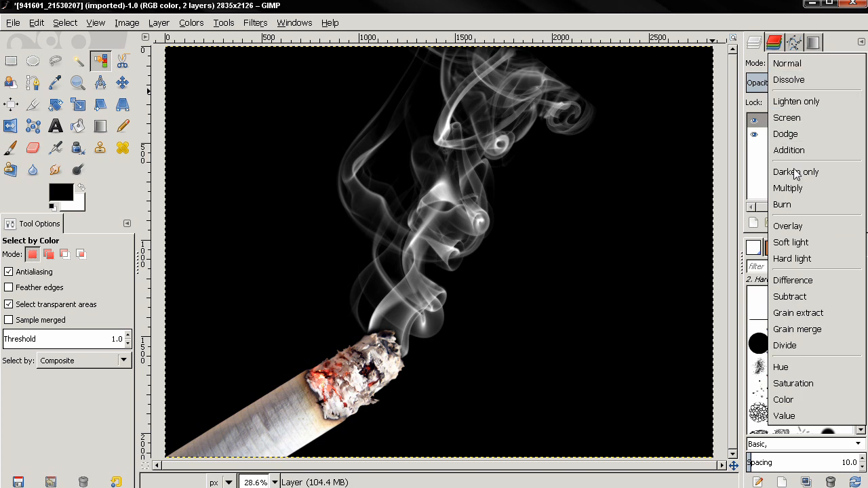
Step: Set the new layer to Overlay mode and pick the Full saturation spectrum gradient
{"action": "left_click", "coordinate": [787, 225]}
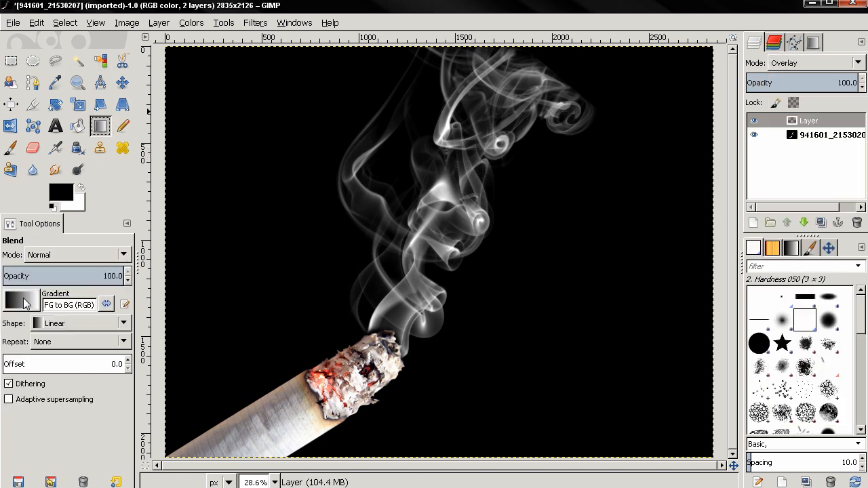
{"action": "left_click", "coordinate": [20, 304]}
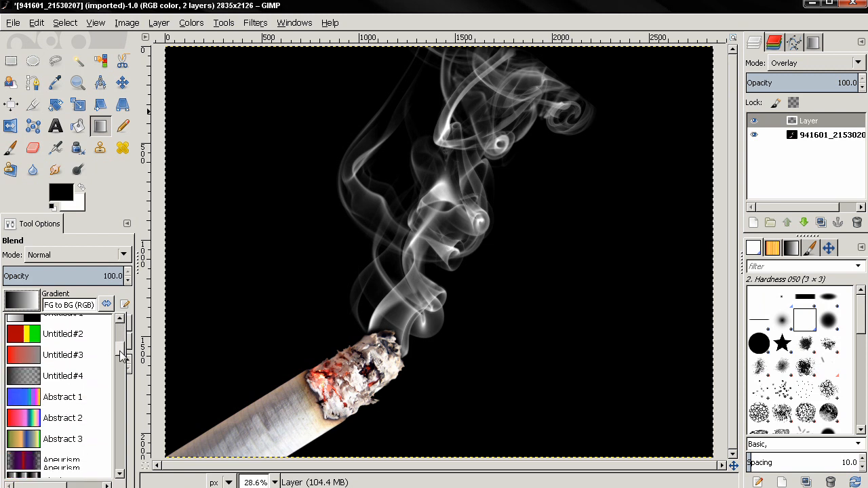
{"action": "scroll", "scroll_direction": "down", "scroll_amount": 3}
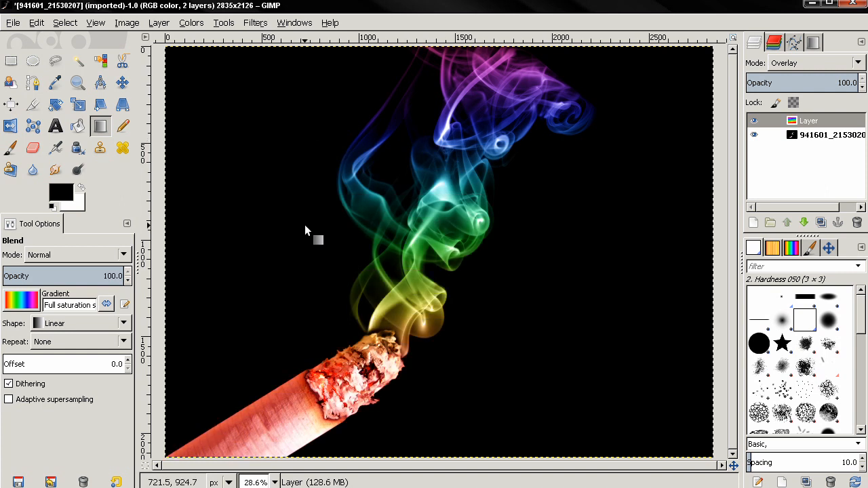
{"action": "mouse_move", "coordinate": [244, 429]}
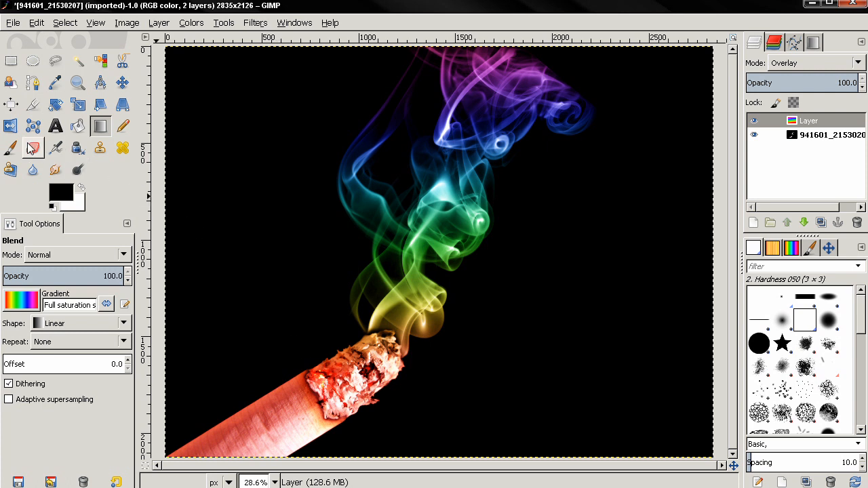
{"action": "left_click", "coordinate": [32, 148]}
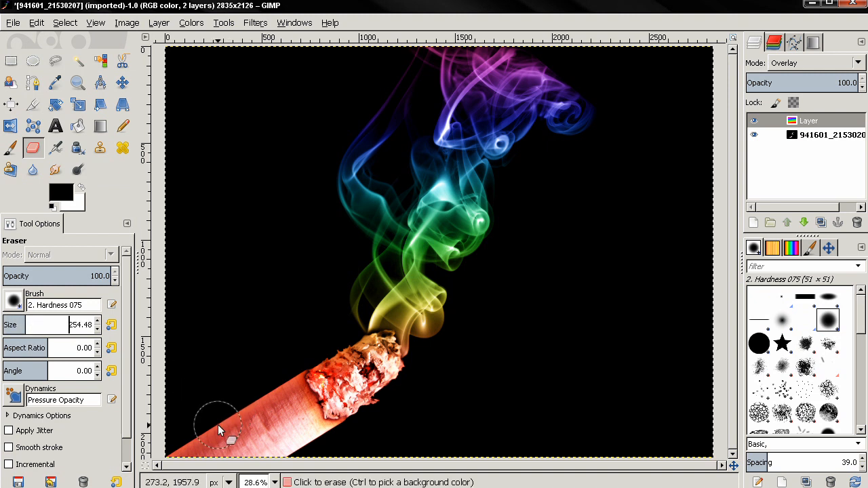
Step: Erase the rainbow tint from the cigarette's lower end, paper and burning tip
{"action": "left_click_drag", "start_coordinate": [224, 431], "coordinate": [285, 448]}
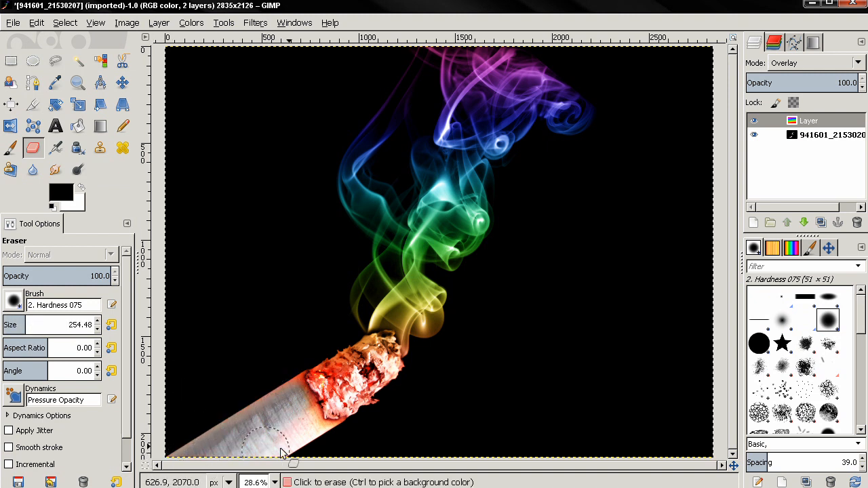
{"action": "left_click_drag", "start_coordinate": [284, 453], "coordinate": [366, 406]}
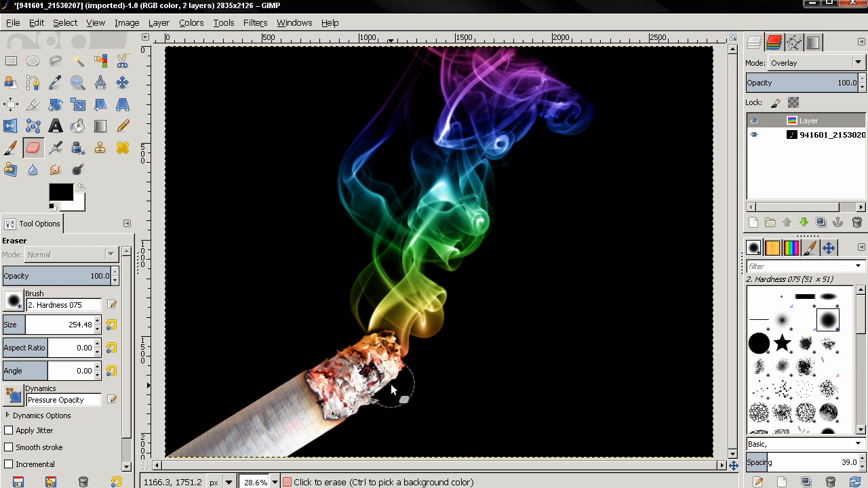
{"action": "left_click_drag", "start_coordinate": [403, 397], "coordinate": [227, 427]}
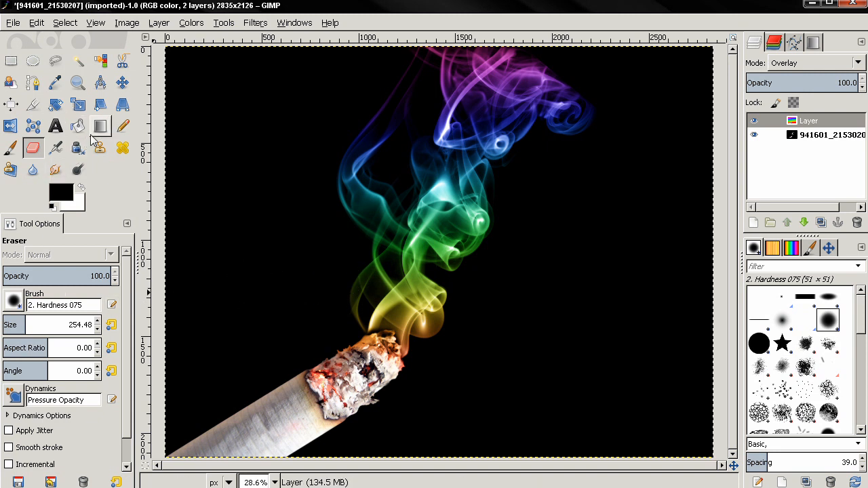
Step: Close the gradient list unchanged, clearing the rainbow colouring from the smoke
{"action": "left_click", "coordinate": [77, 127]}
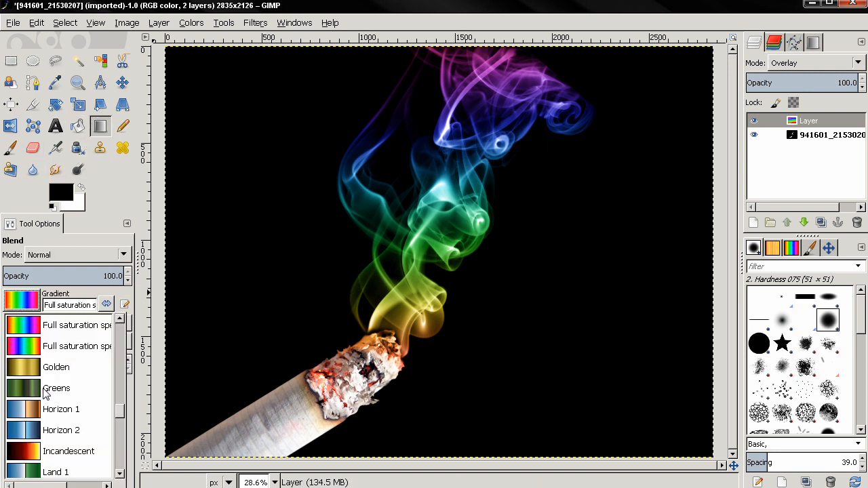
{"action": "left_click", "coordinate": [22, 300]}
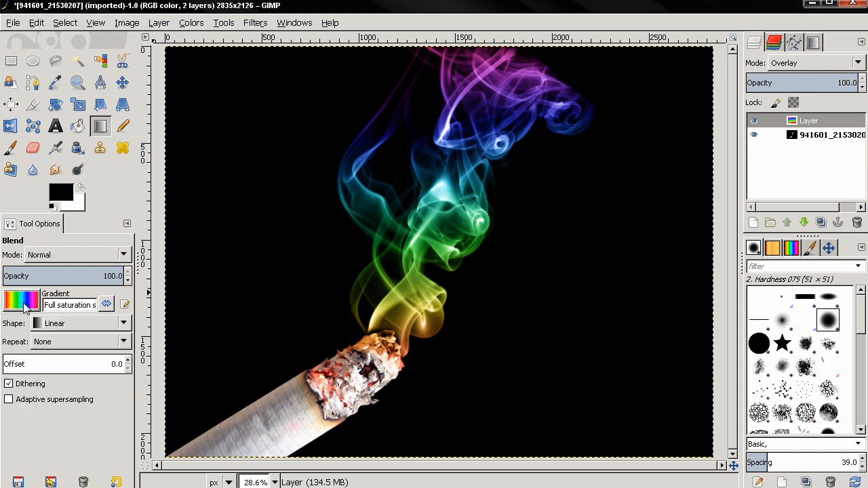
{"action": "mouse_move", "coordinate": [197, 267]}
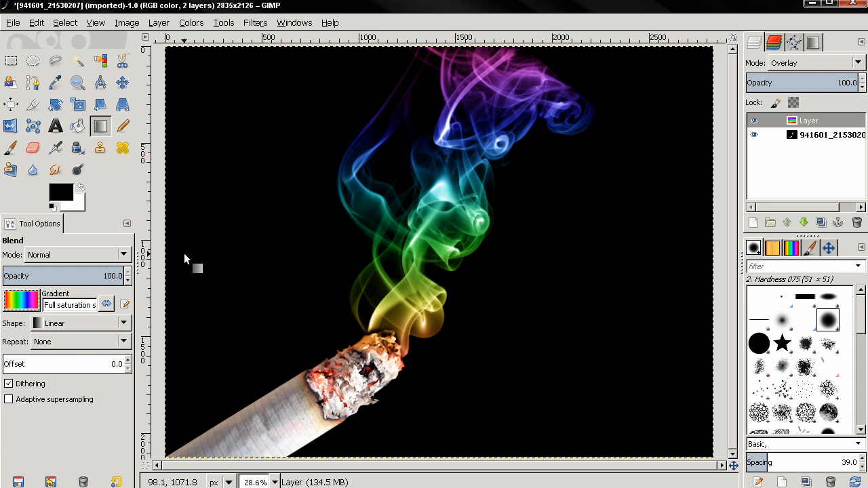
{"action": "left_click", "coordinate": [10, 148]}
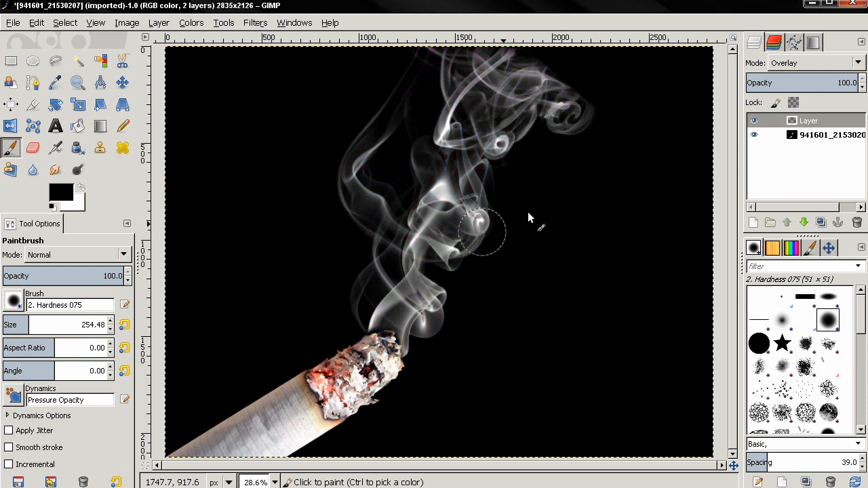
Step: Select the overlay layer and open the foreground colour chooser
{"action": "left_click", "coordinate": [808, 121]}
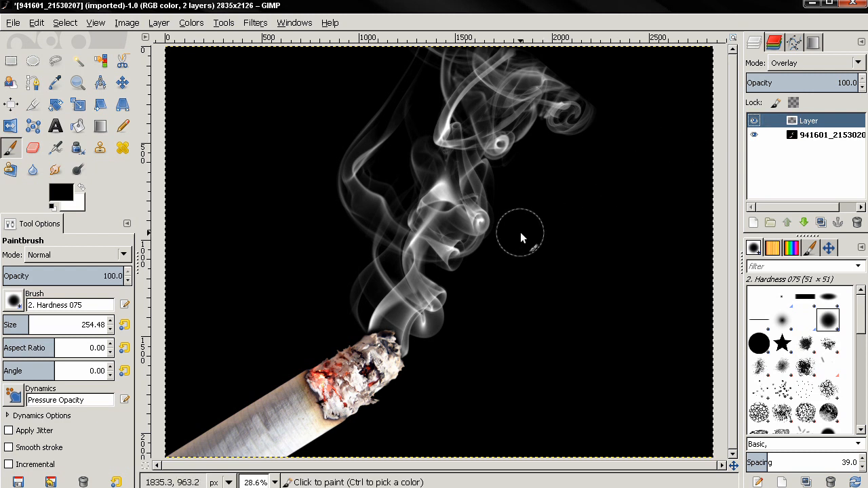
{"action": "mouse_move", "coordinate": [64, 200]}
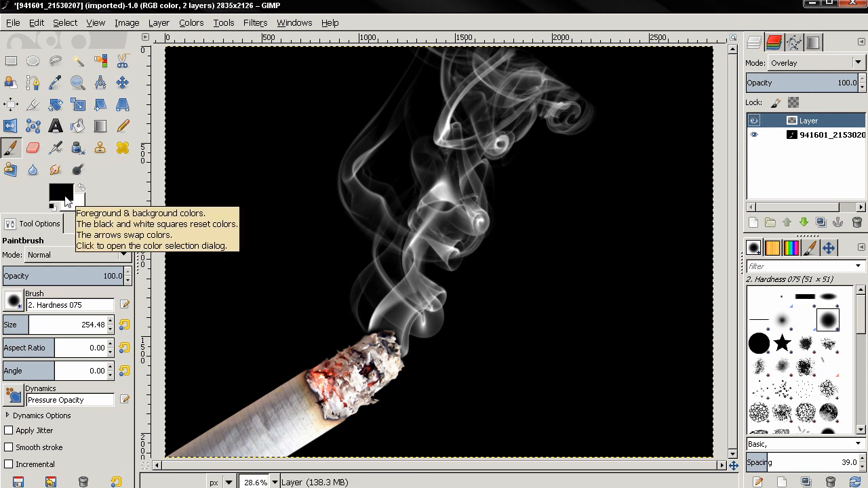
{"action": "left_click", "coordinate": [60, 191]}
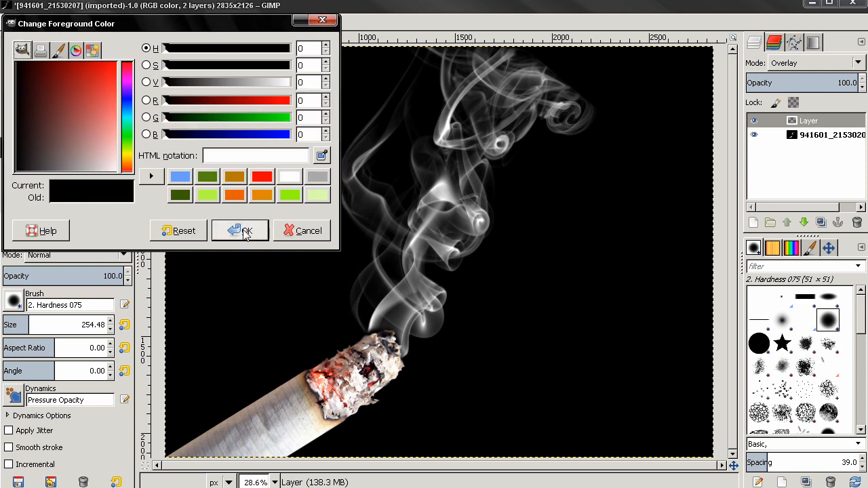
{"action": "mouse_move", "coordinate": [262, 195]}
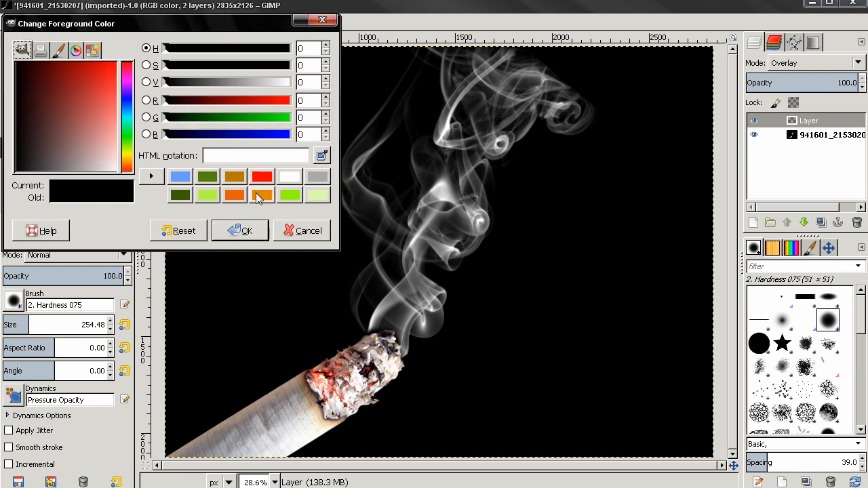
Step: Paint the upper smoke orange and the middle smoke green on the overlay layer
{"action": "left_click", "coordinate": [234, 195]}
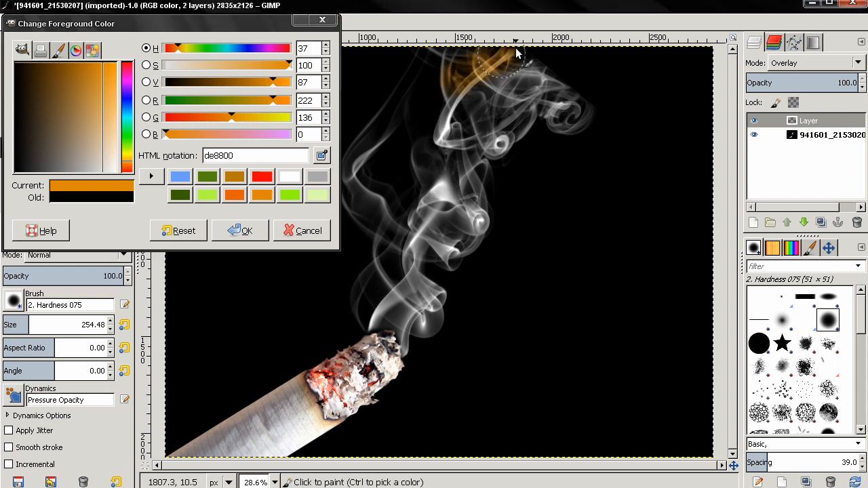
{"action": "left_click_drag", "start_coordinate": [515, 58], "coordinate": [495, 156]}
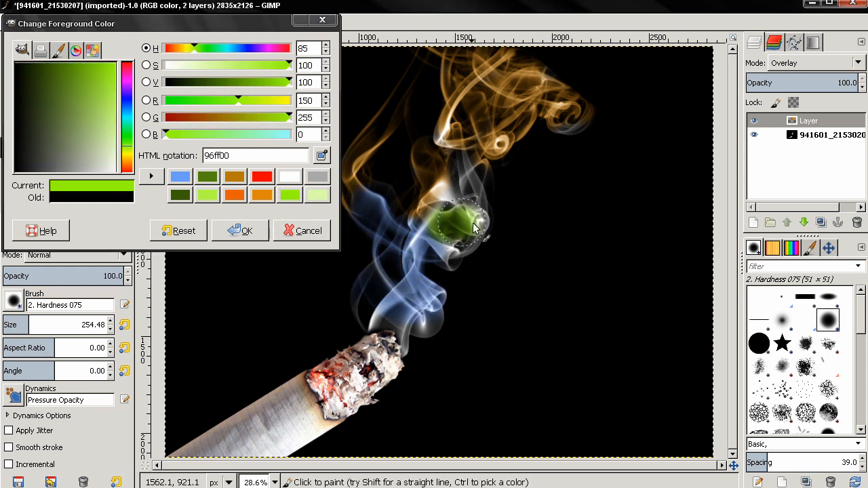
{"action": "left_click_drag", "start_coordinate": [475, 227], "coordinate": [445, 299]}
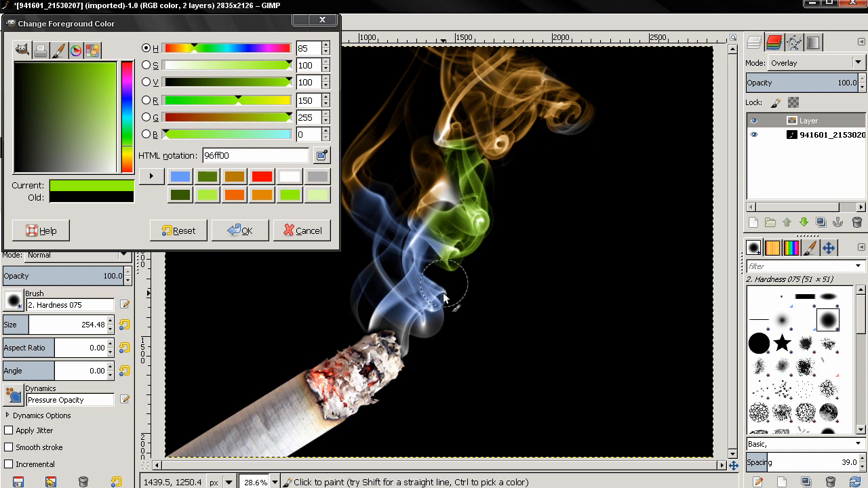